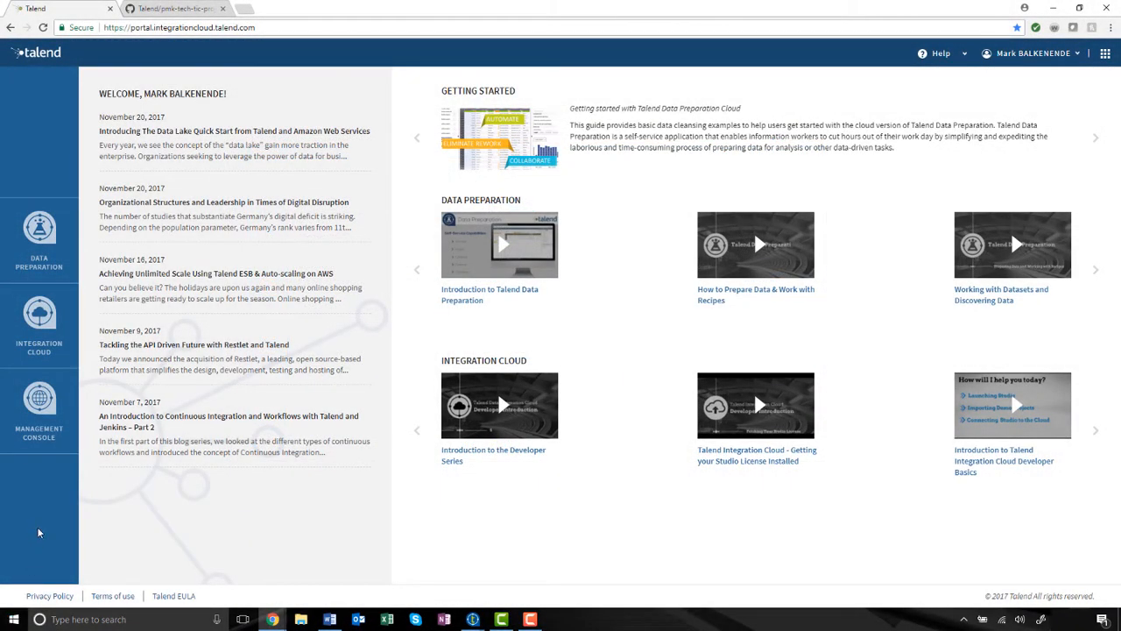
{"action": "mouse_move", "coordinate": [38, 403]}
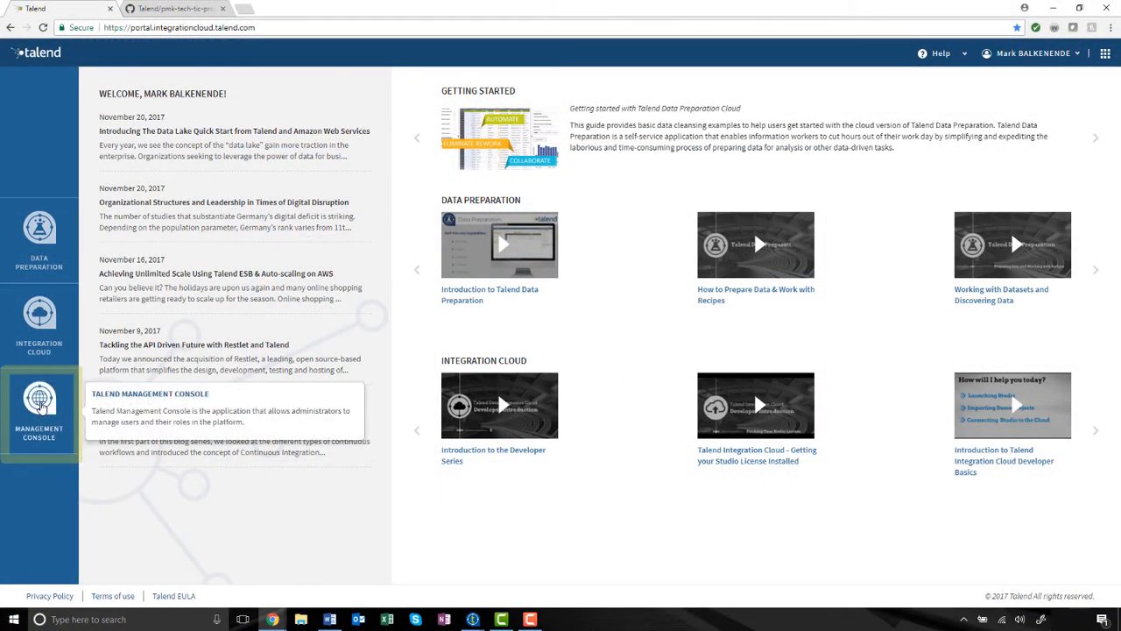
Show the Management Console's projects list with the two existing Git-linked projects.
{"action": "left_click", "coordinate": [38, 407]}
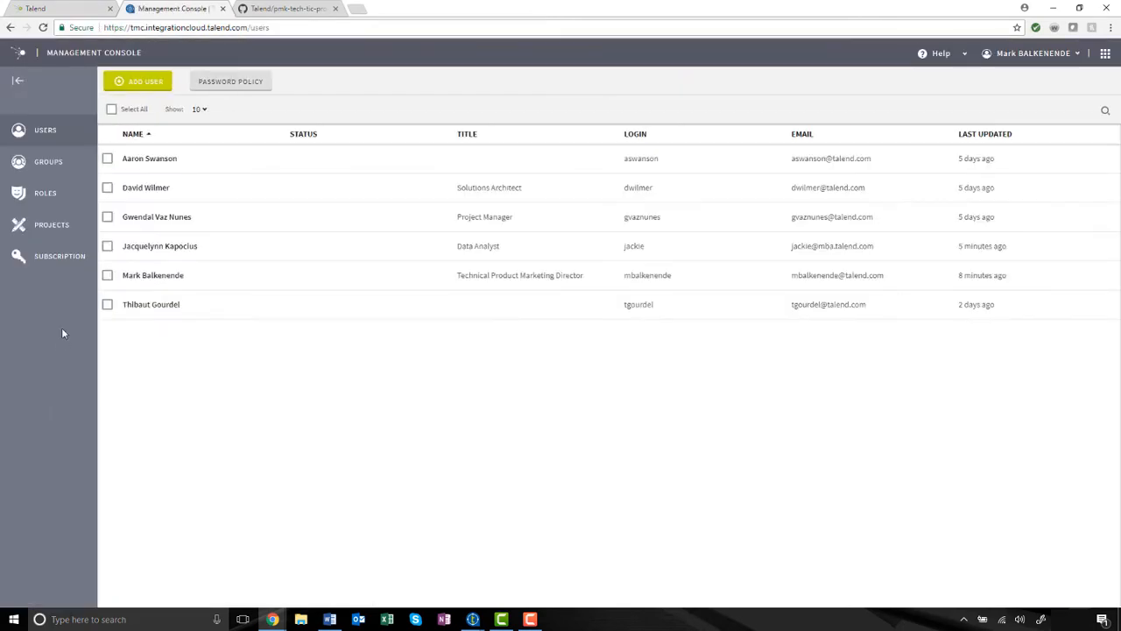
{"action": "left_click", "coordinate": [51, 225]}
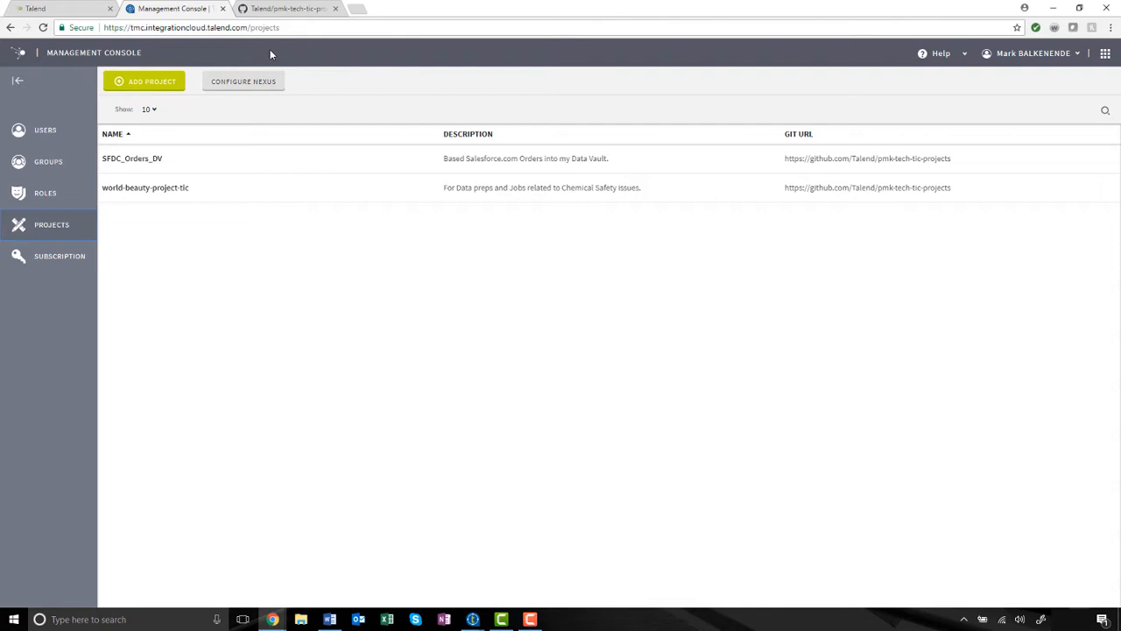
Copy the pmk-tech-tic-projects GitHub repository URL and return to the Management Console.
{"action": "left_click", "coordinate": [287, 7]}
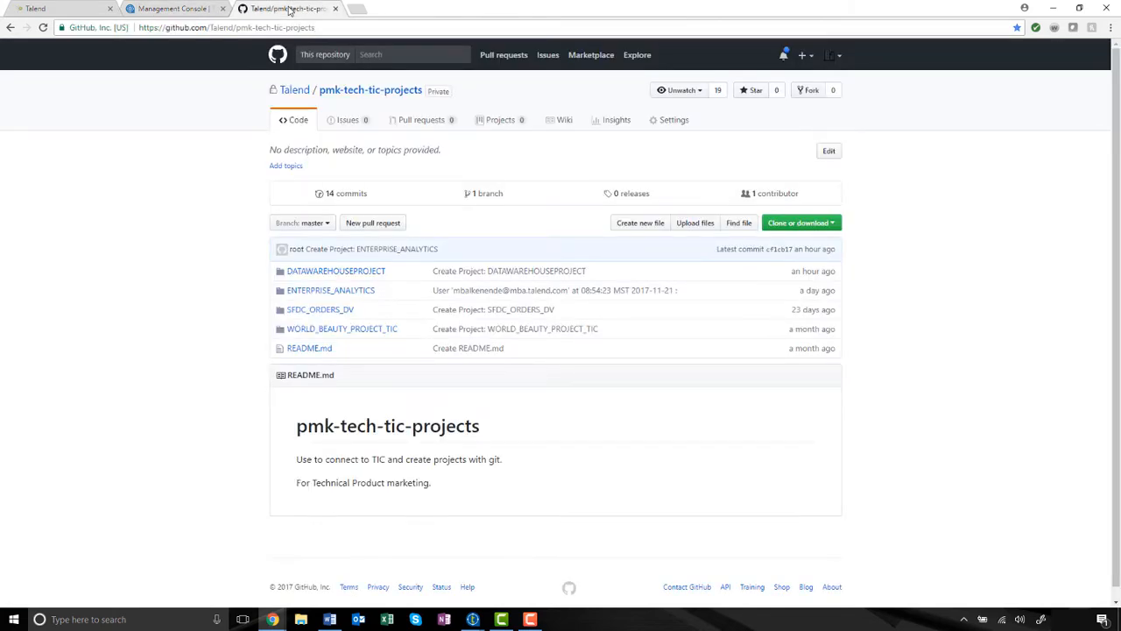
{"action": "left_click", "coordinate": [226, 28]}
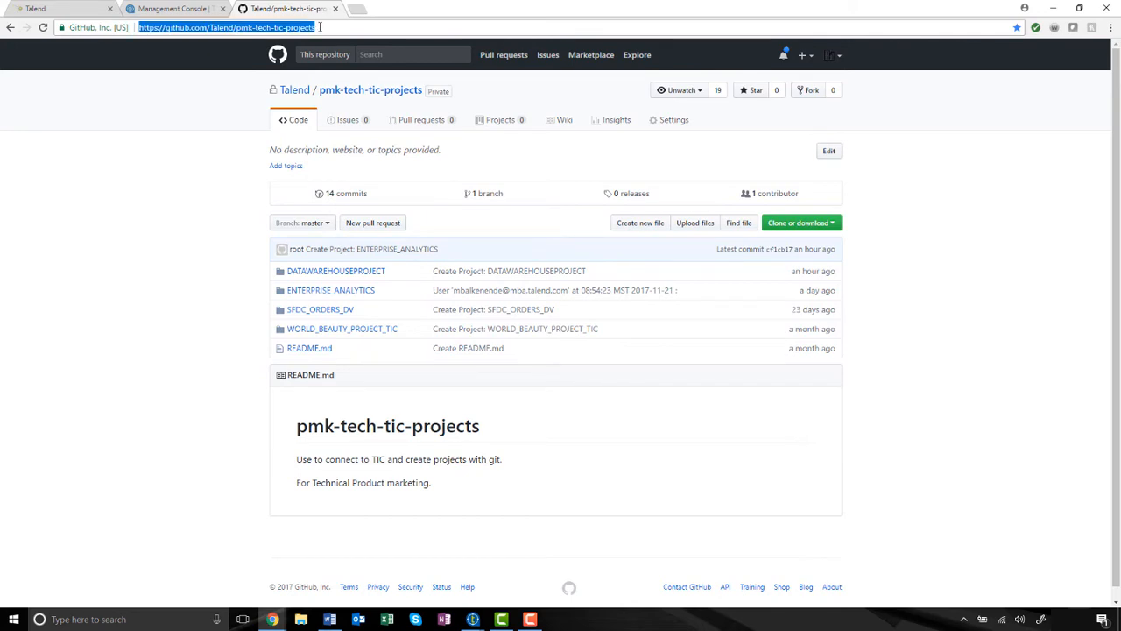
{"action": "left_click", "coordinate": [171, 8]}
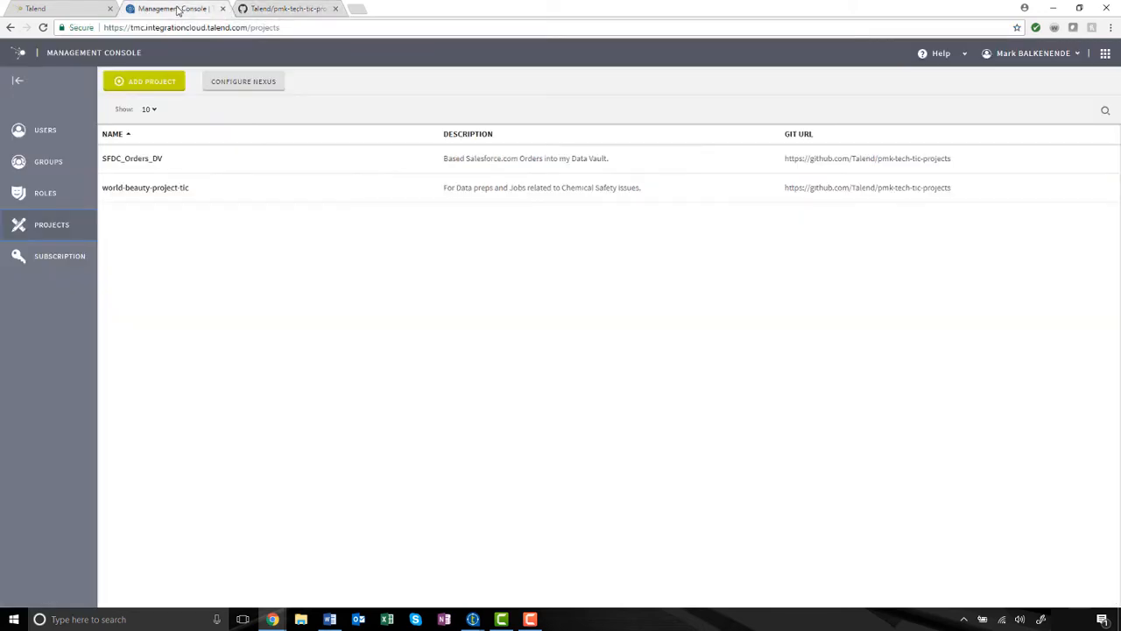
Draft project Enterprise_CDW with the pmk-tech-tic-projects Git URL and description 'Enterprise Customer Data Warehouse Integration Flows'.
{"action": "left_click", "coordinate": [144, 81]}
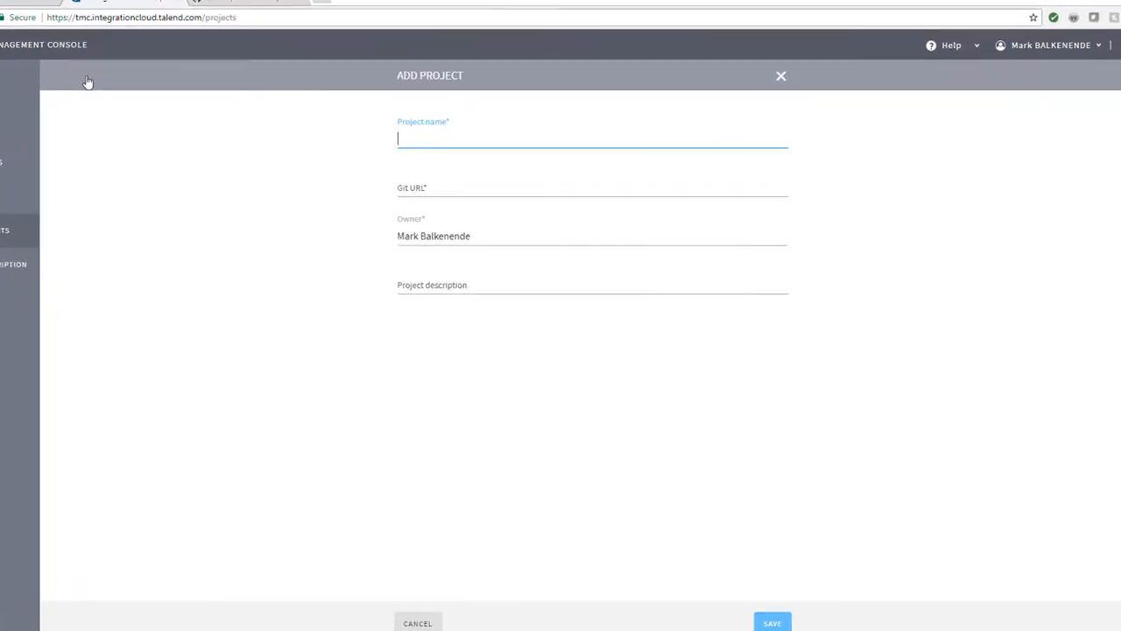
{"action": "type", "text": "Enterprise_"}
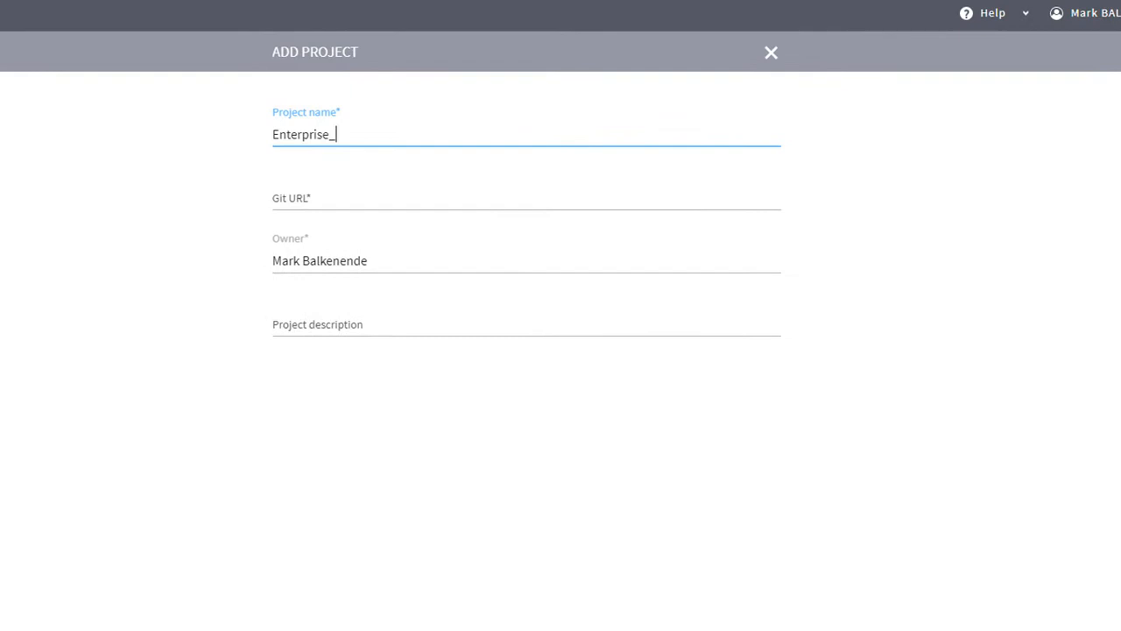
{"action": "type", "text": "CDW"}
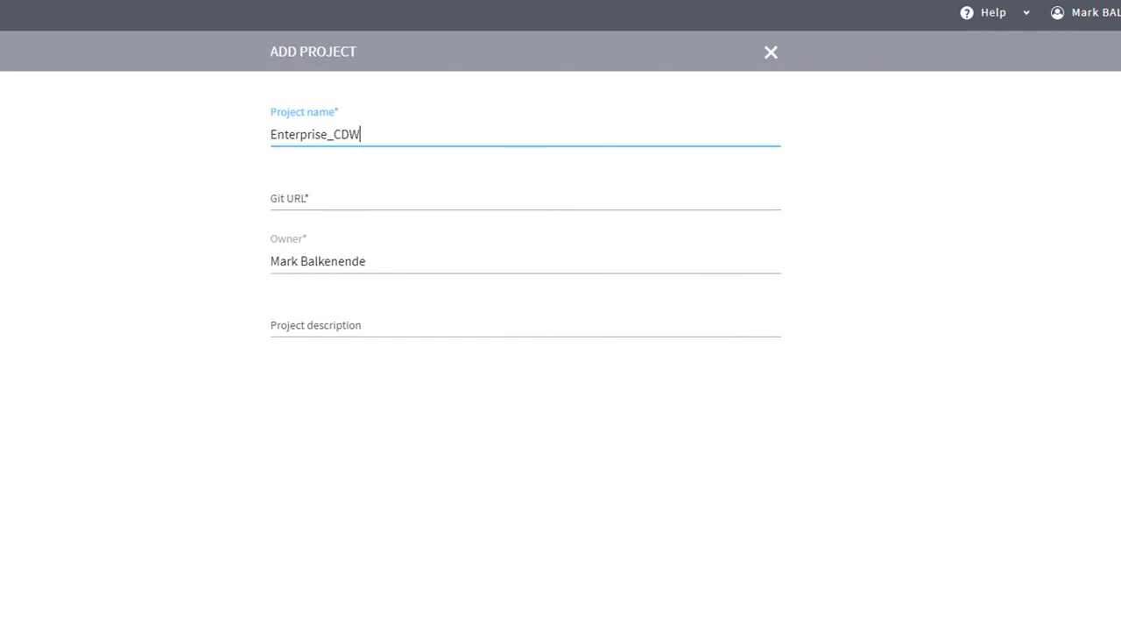
{"action": "type", "text": "https://github.com/Talend/pmk-tech-tic-projects"}
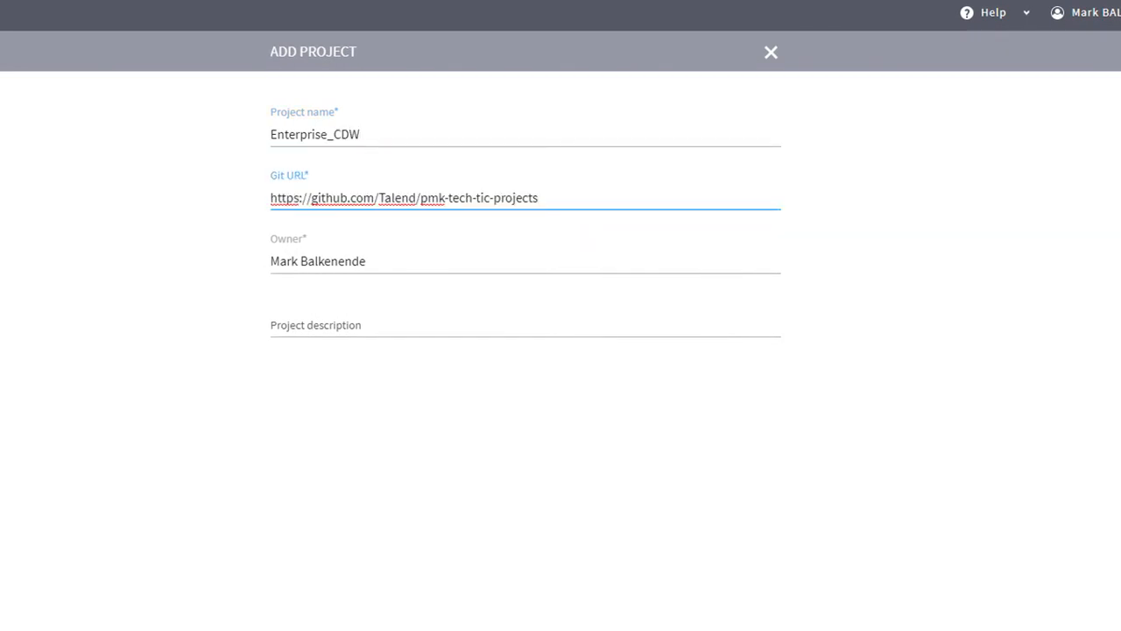
{"action": "triple_click", "coordinate": [317, 260]}
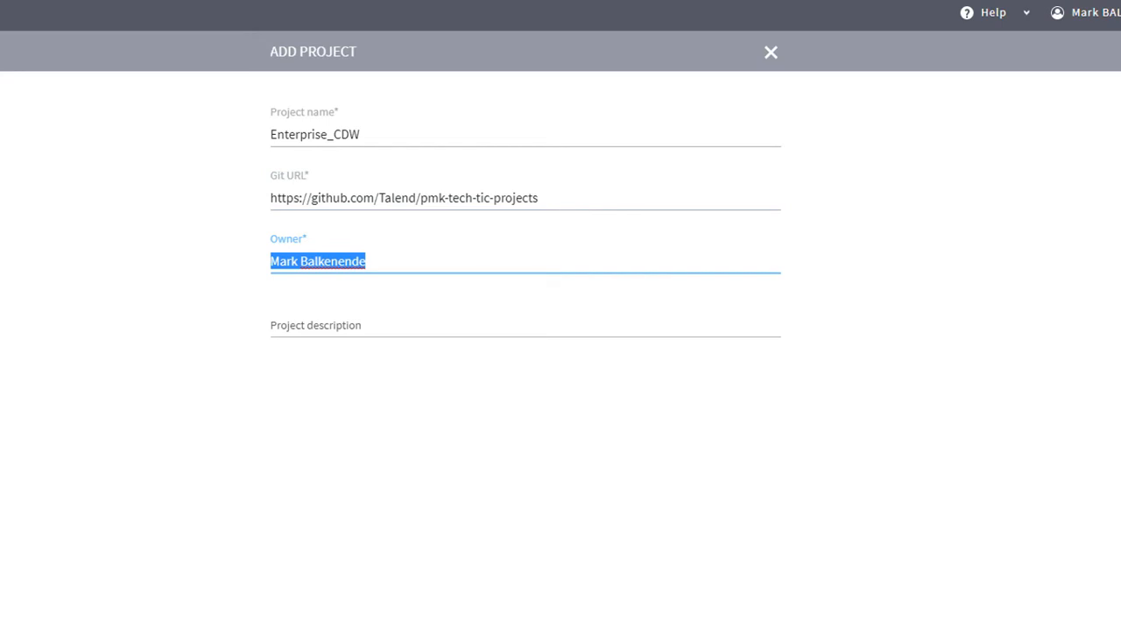
{"action": "type", "text": "Enterprise Customer Data Warehouse"}
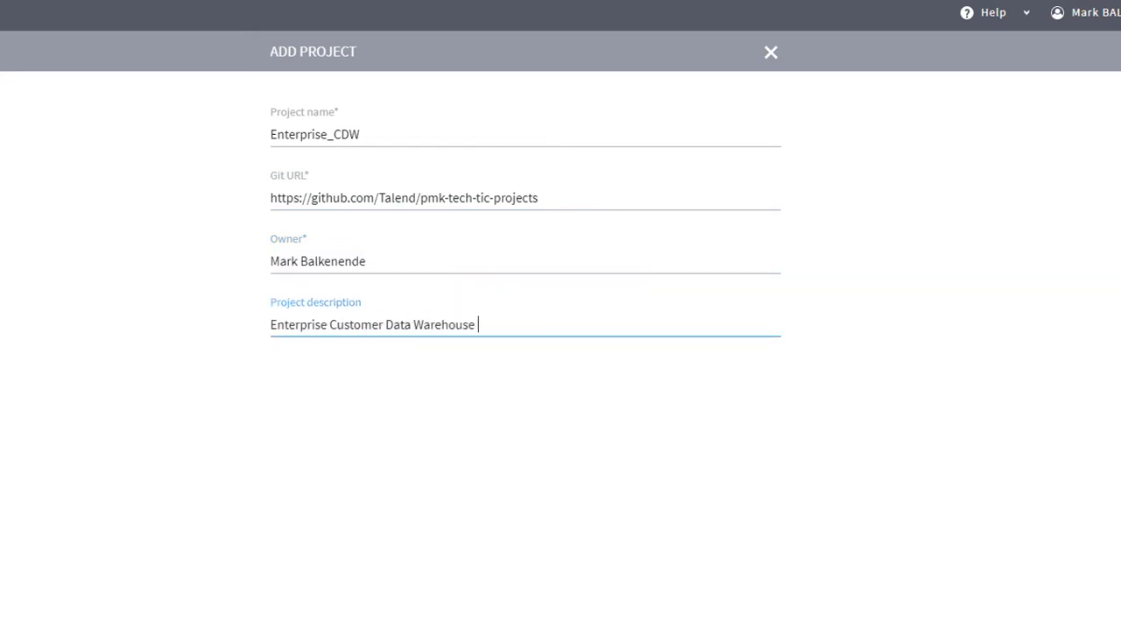
{"action": "type", "text": "Integration Flows"}
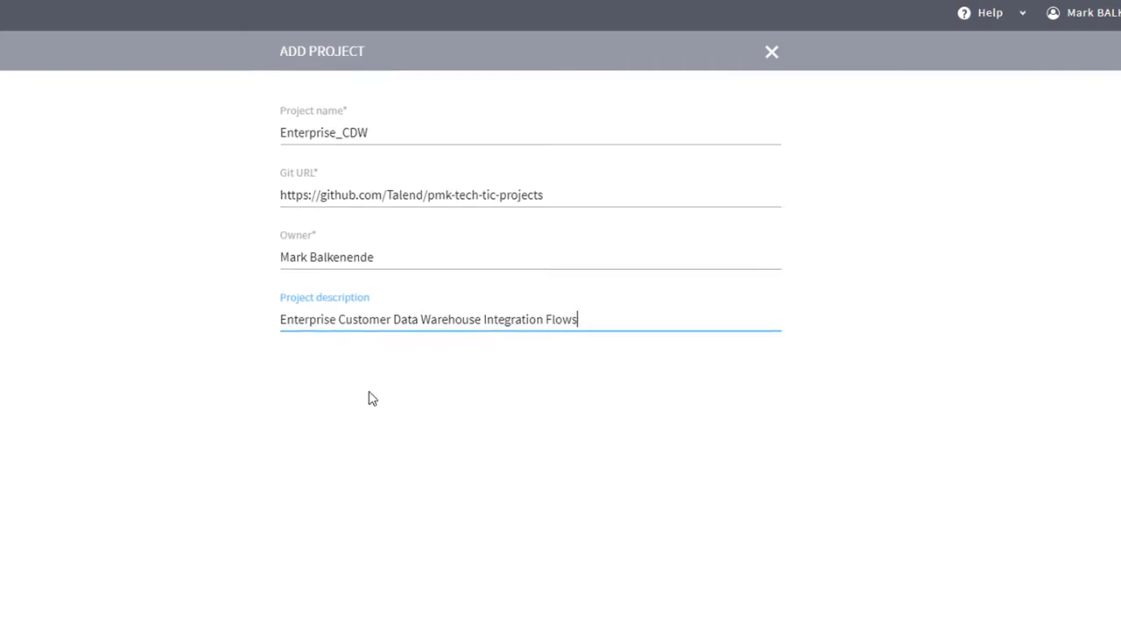
{"action": "left_click", "coordinate": [772, 607]}
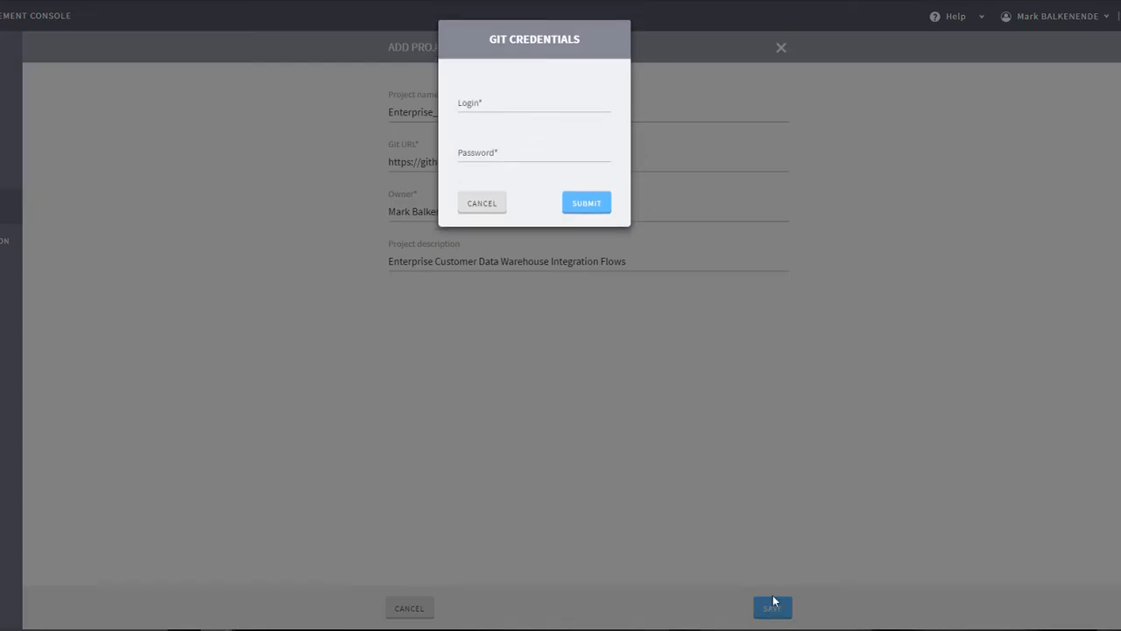
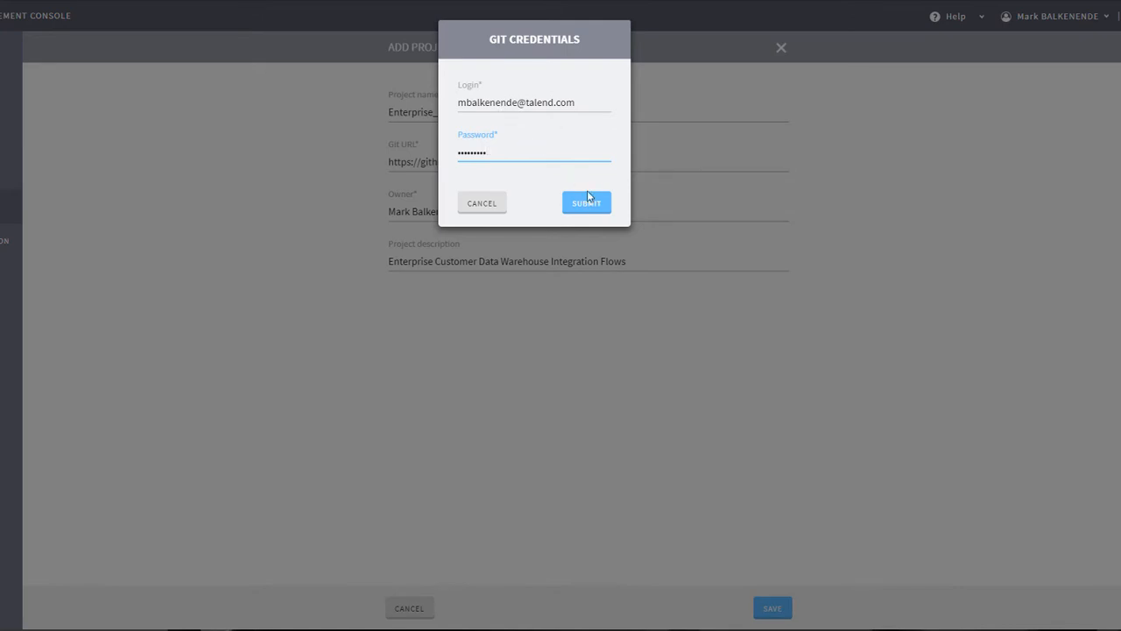
{"action": "left_click", "coordinate": [586, 203]}
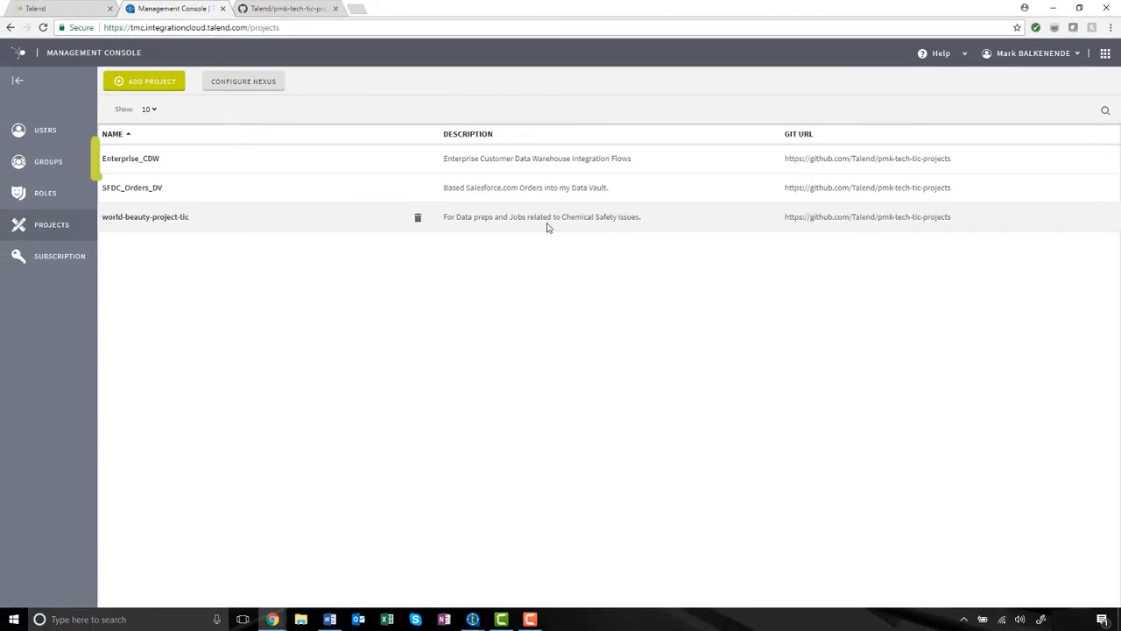
Grant the project owner and the remaining users permissions on Enterprise_CDW.
{"action": "left_click", "coordinate": [130, 158]}
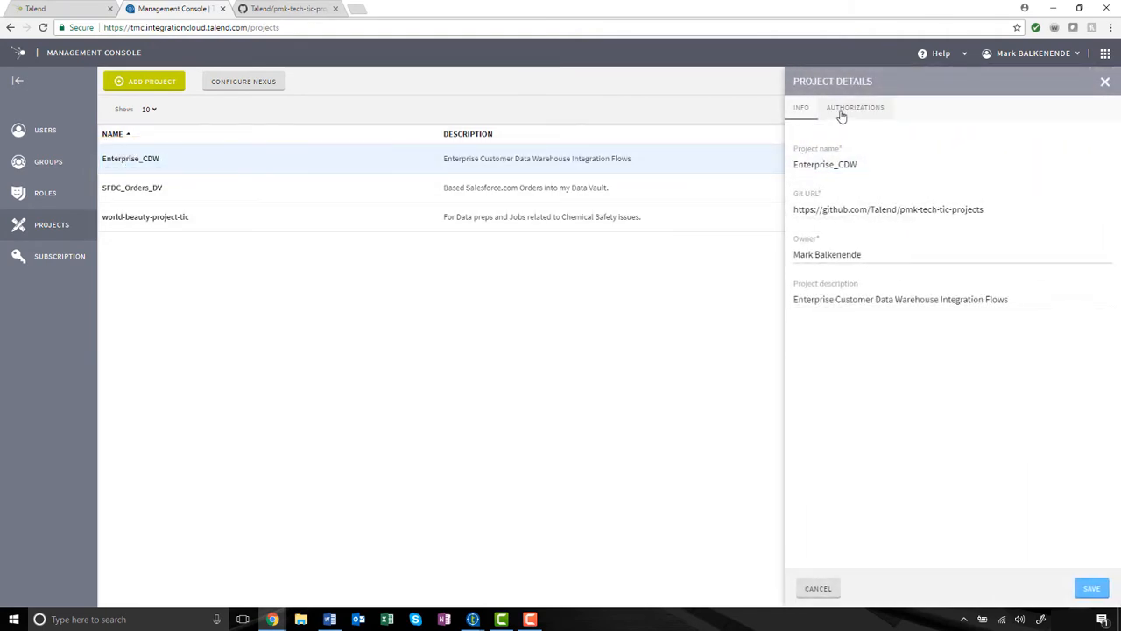
{"action": "left_click", "coordinate": [855, 107]}
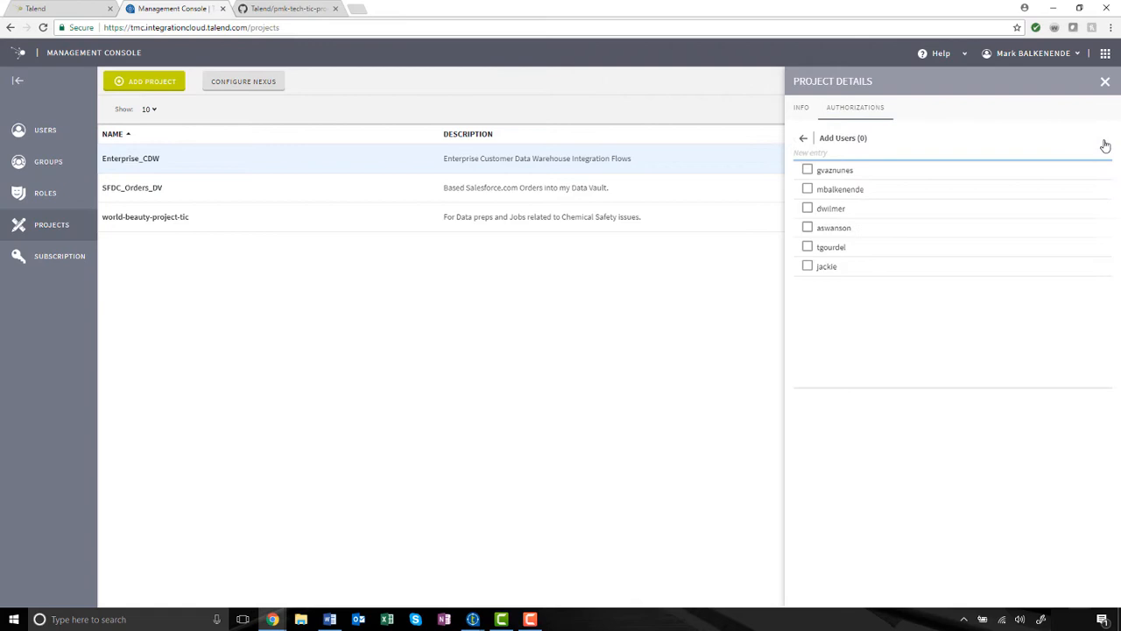
{"action": "left_click", "coordinate": [807, 188]}
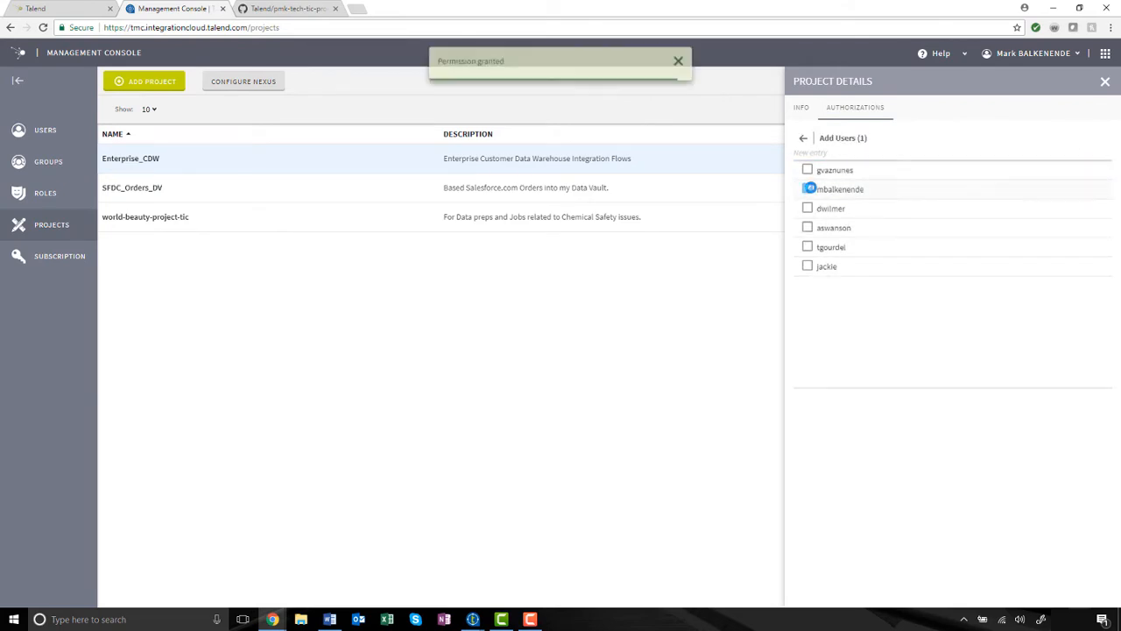
{"action": "left_click", "coordinate": [808, 227]}
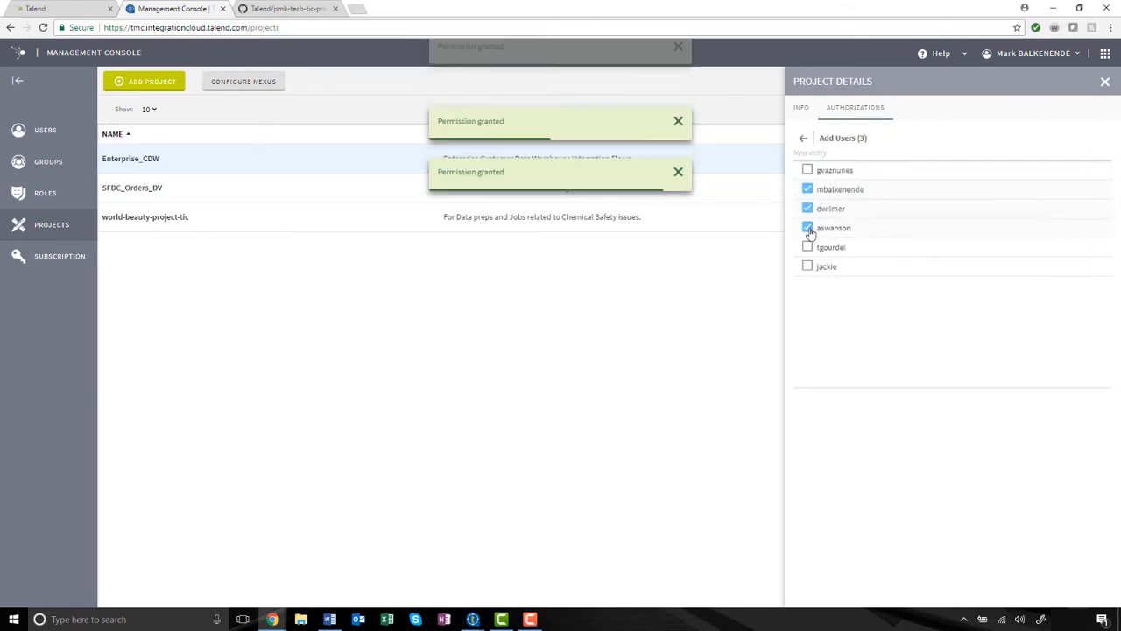
{"action": "left_click", "coordinate": [807, 266]}
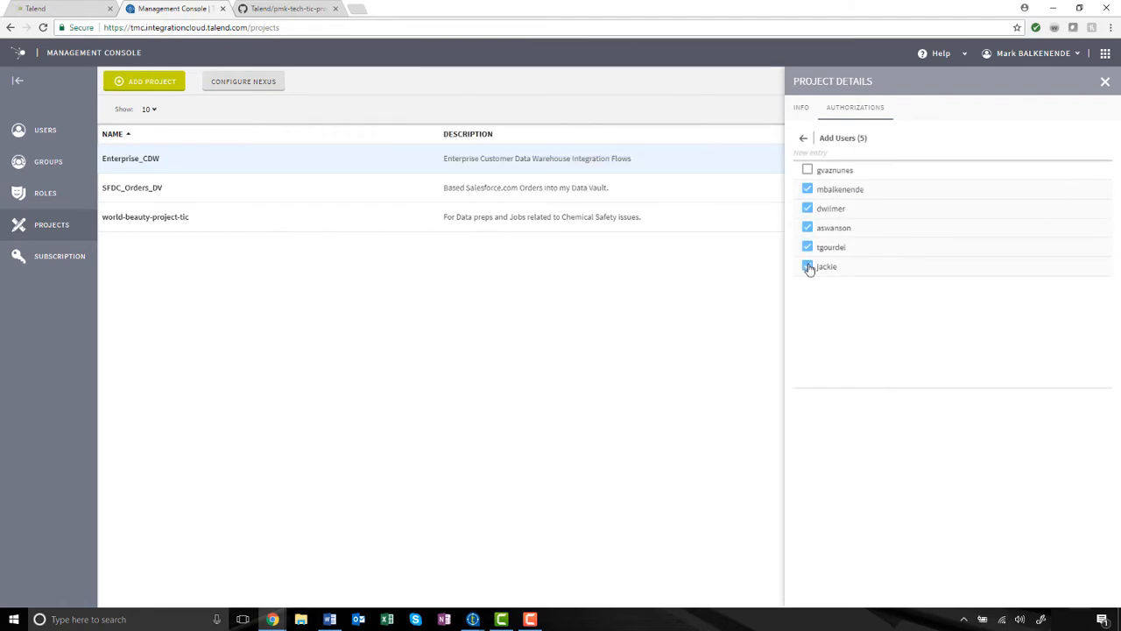
{"action": "left_click", "coordinate": [807, 266]}
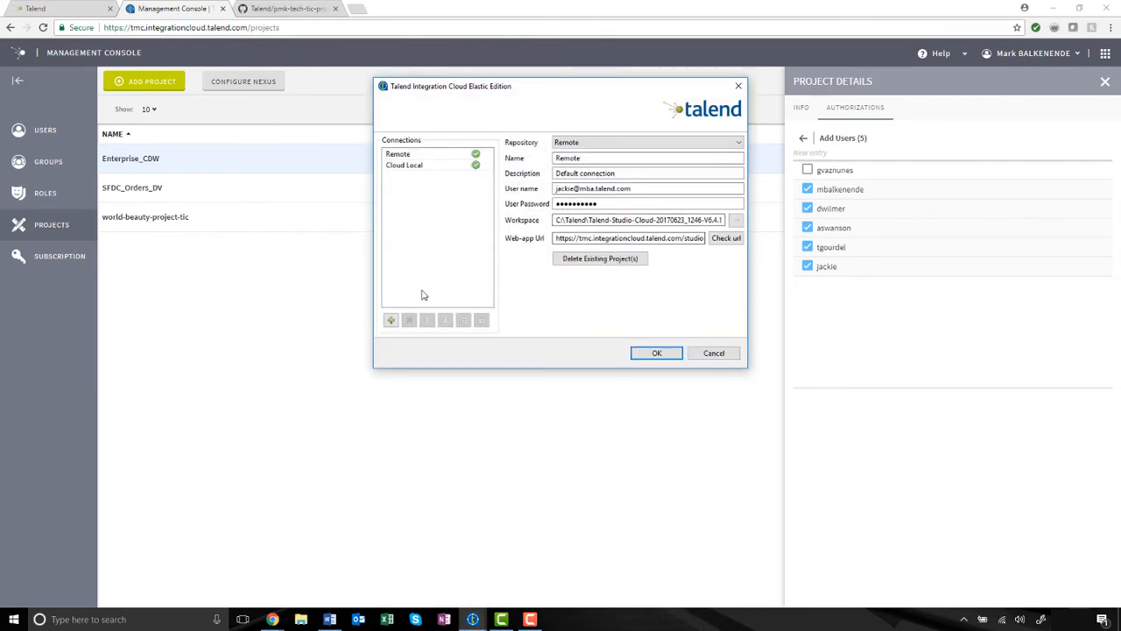
{"action": "left_click", "coordinate": [390, 319]}
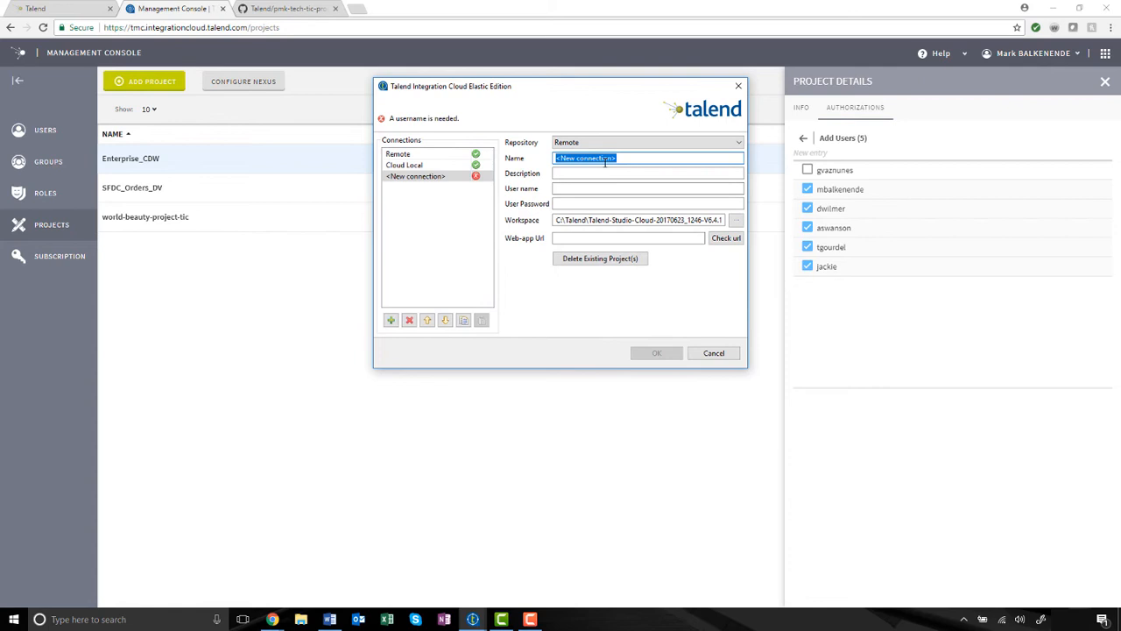
{"action": "type", "text": "Enterprise_CDW"}
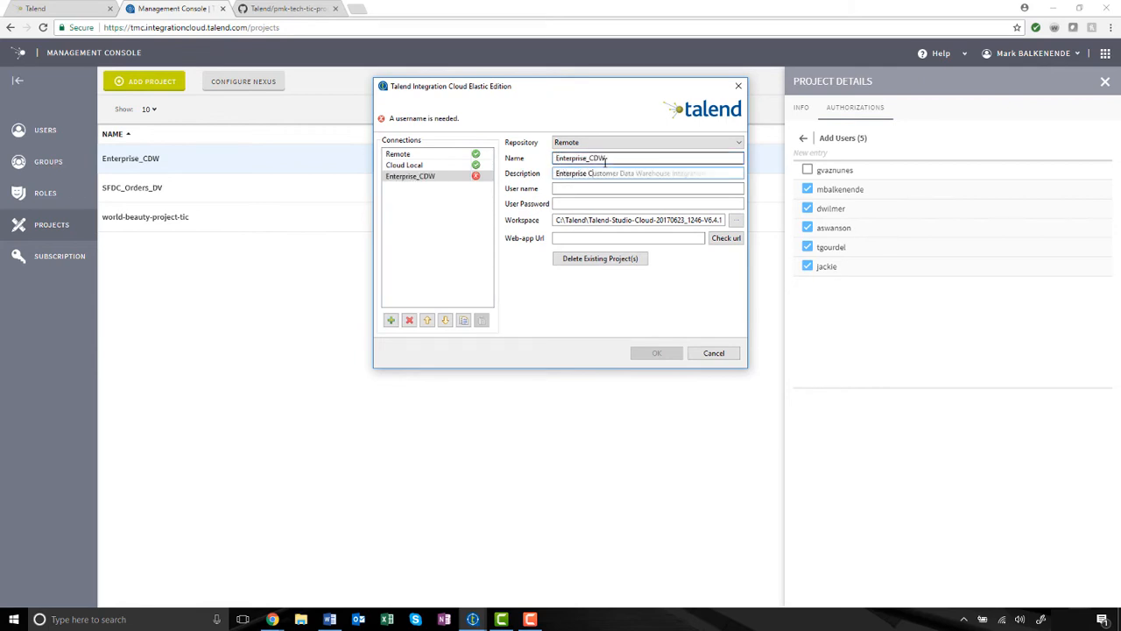
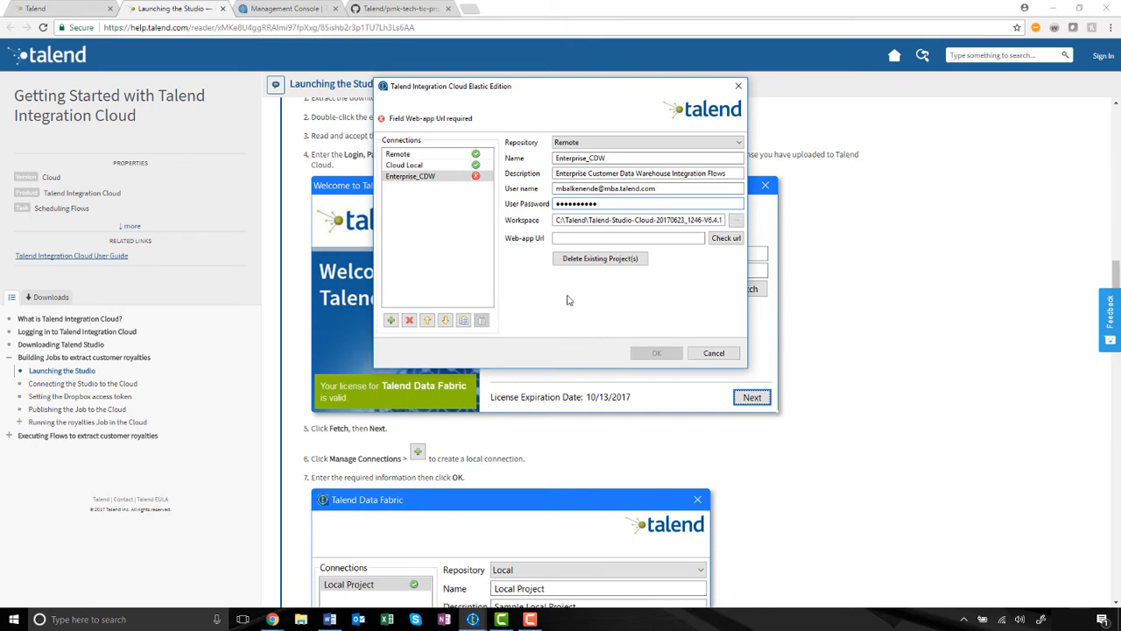
Set the web-app URL to the talend.com studio_cloud_connection address and validate it.
{"action": "type", "text": "ioncloud.talend.com/studio_cloud_connection"}
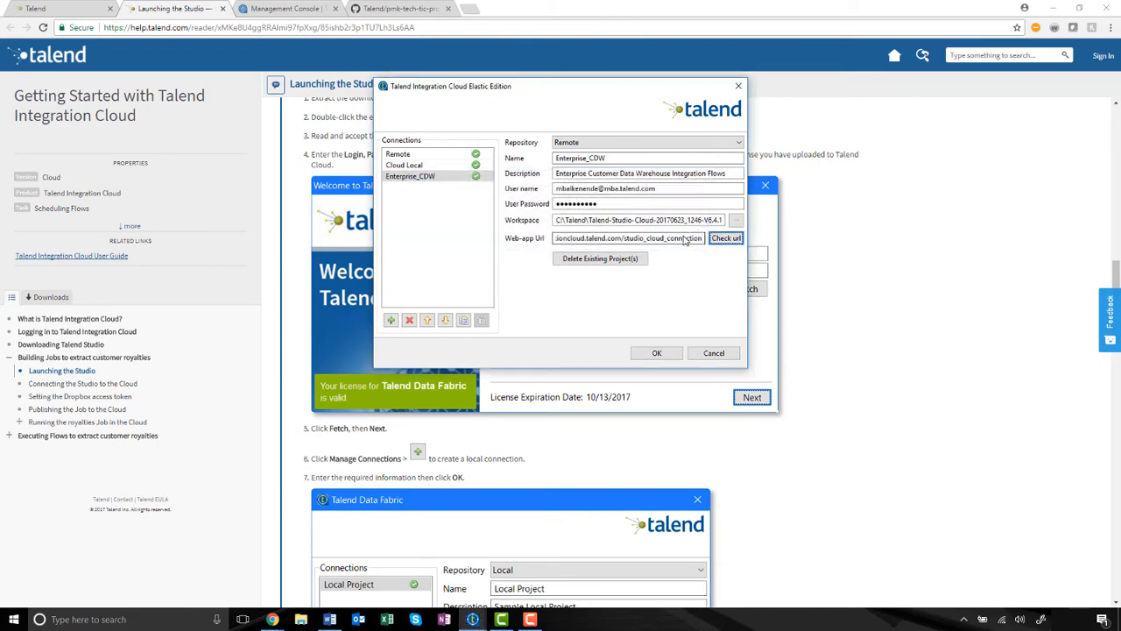
{"action": "left_click", "coordinate": [657, 352]}
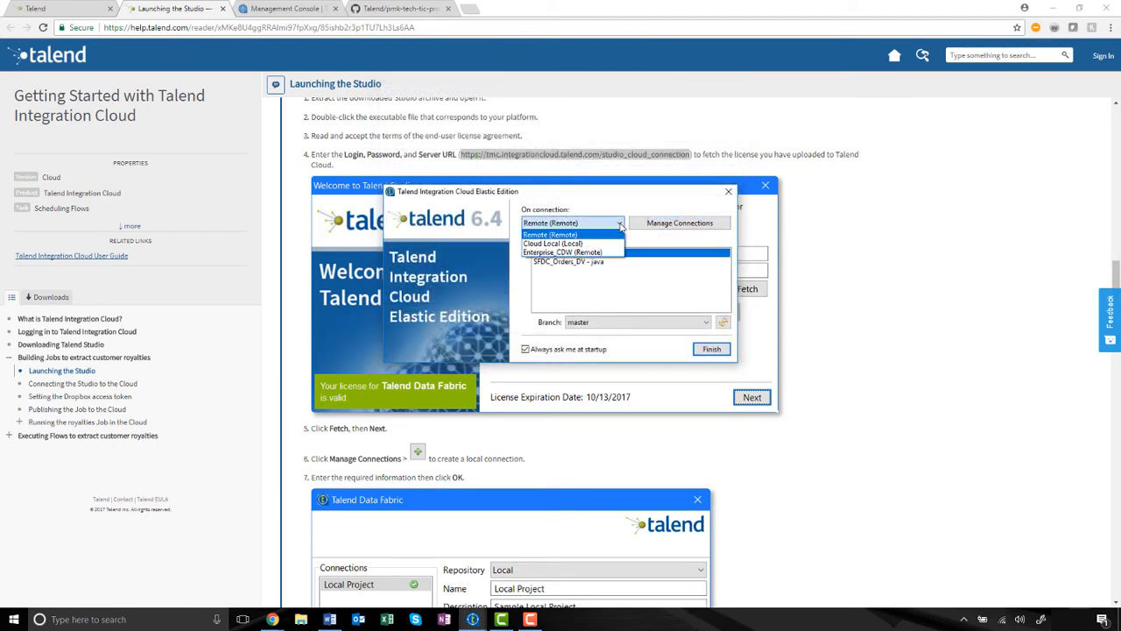
Open project Enterprise_CDW via the Enterprise_CDW remote connection, skipping the community sign-up.
{"action": "left_click", "coordinate": [562, 252]}
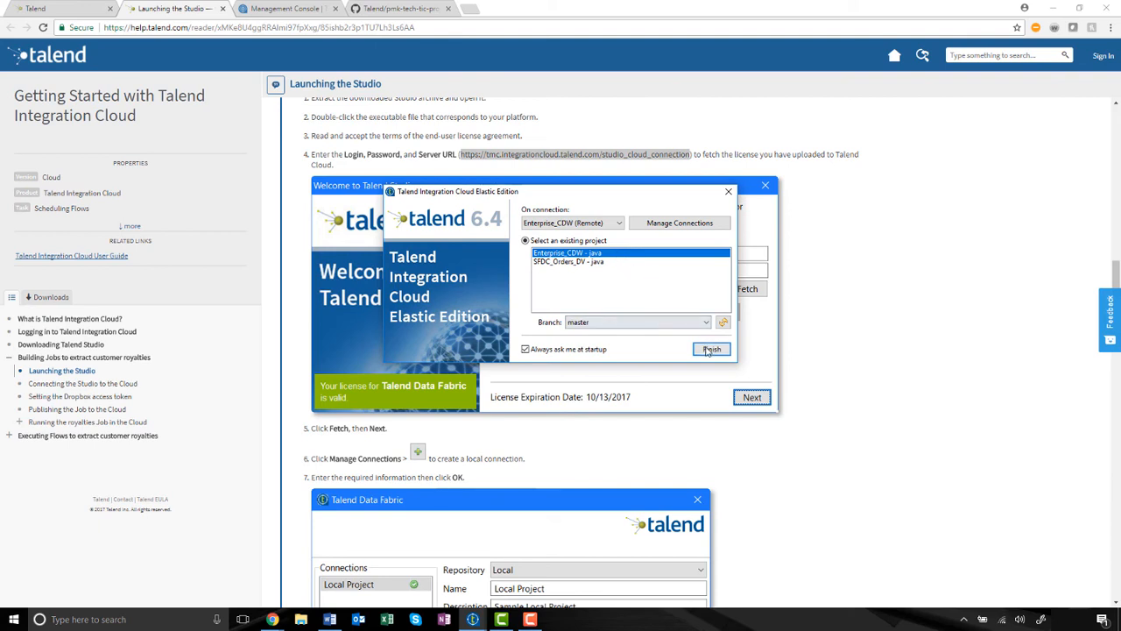
{"action": "left_click", "coordinate": [711, 348]}
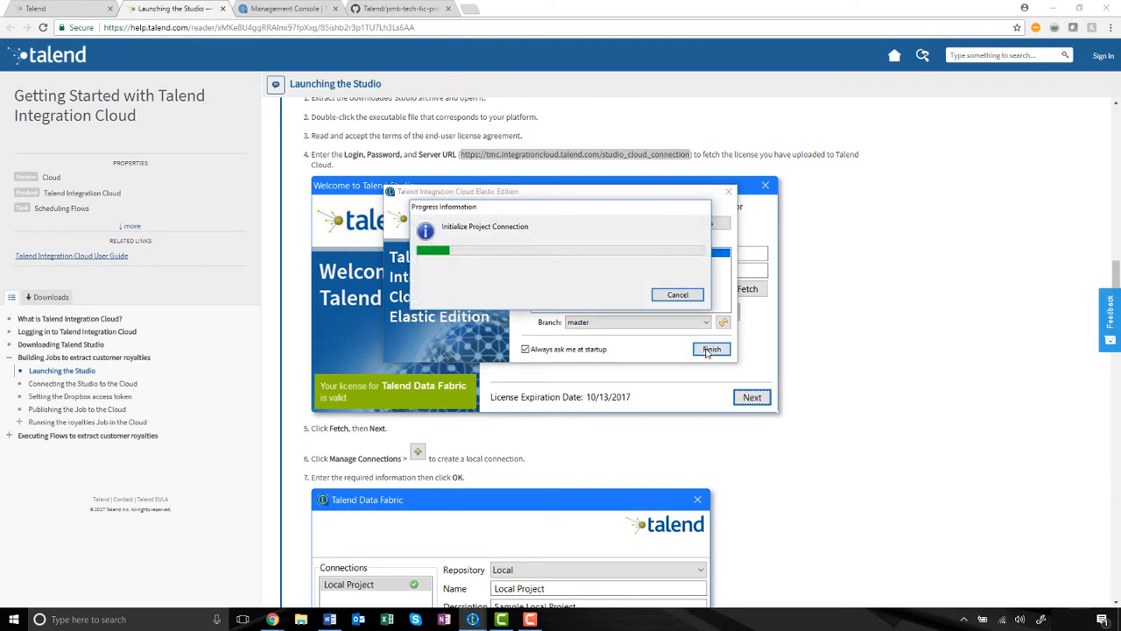
{"action": "left_click", "coordinate": [711, 348]}
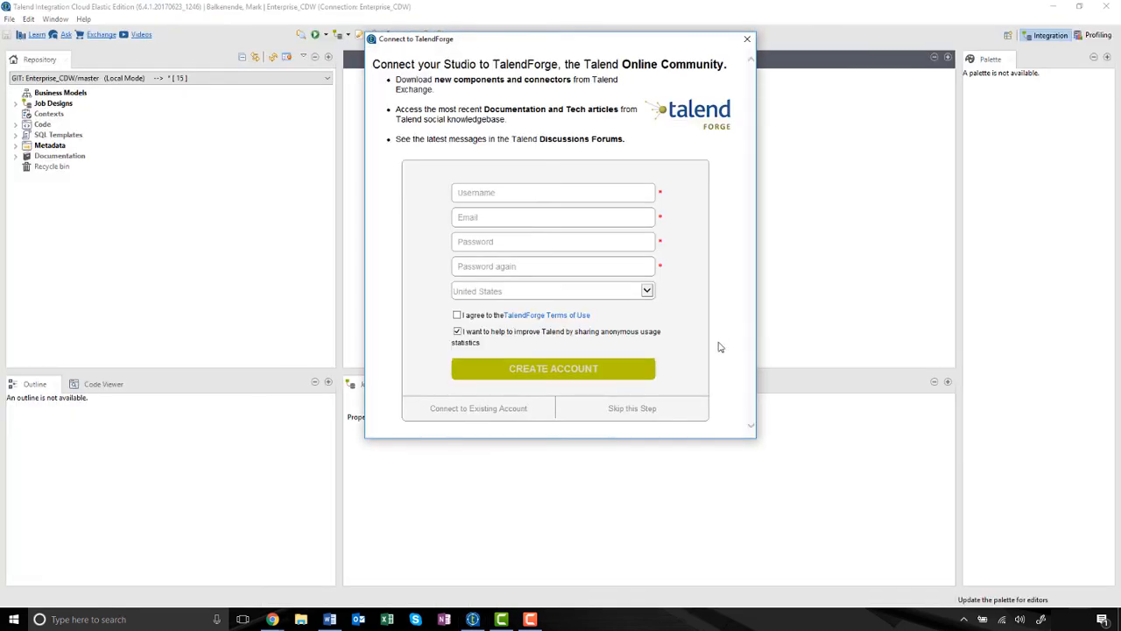
{"action": "left_click", "coordinate": [632, 408]}
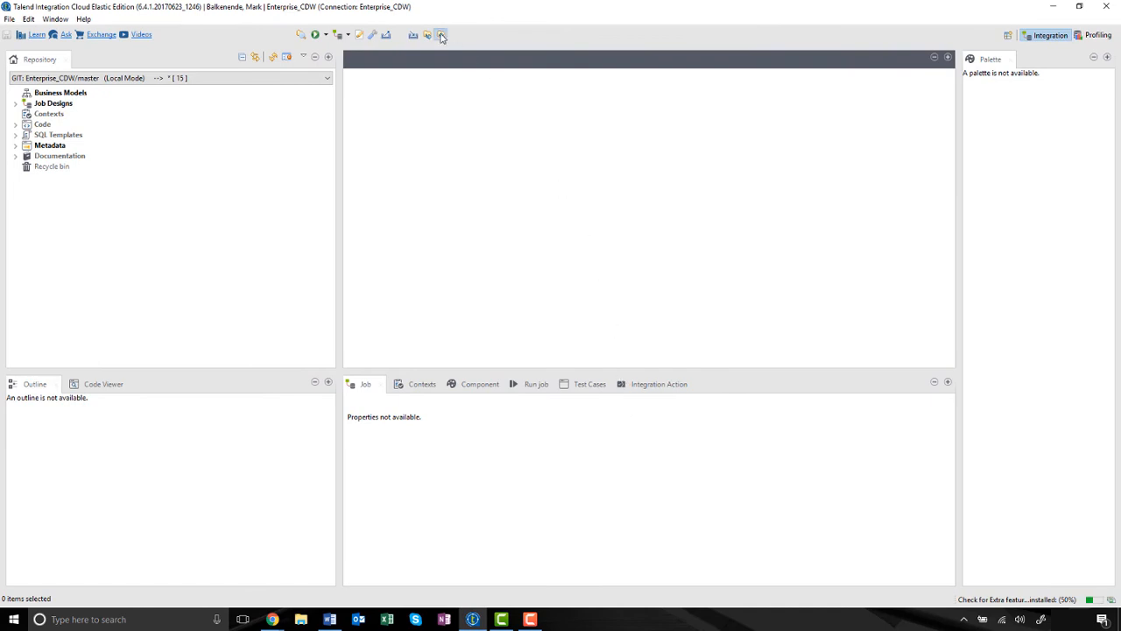
{"action": "left_click", "coordinate": [441, 34]}
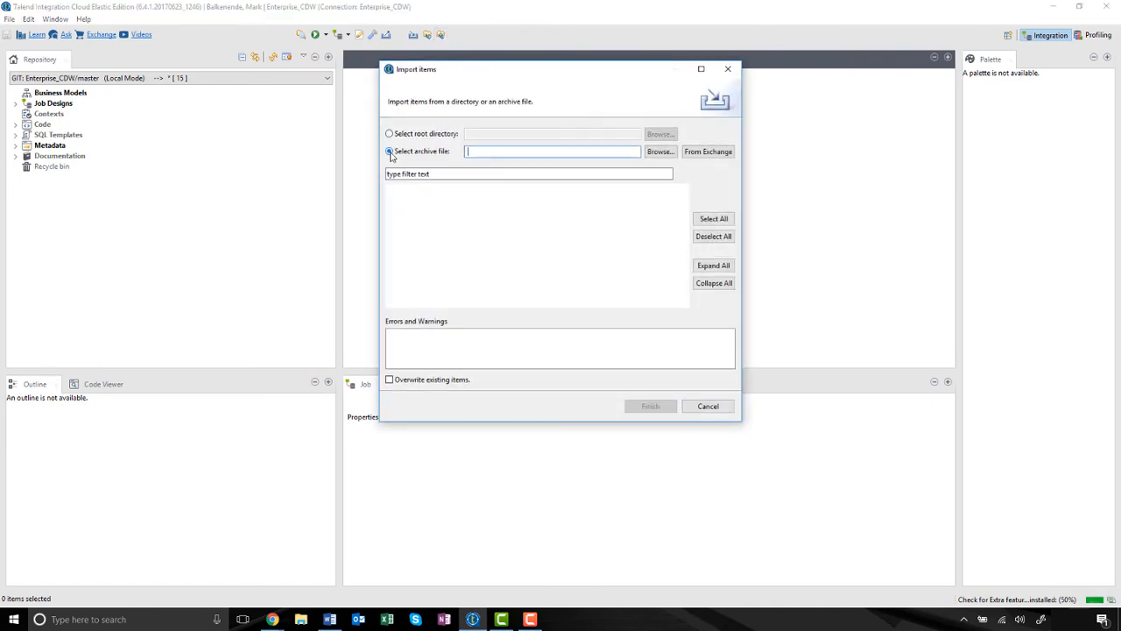
Import items from the MarketingAnalytics_v2.zip archive into the repository.
{"action": "left_click", "coordinate": [660, 151]}
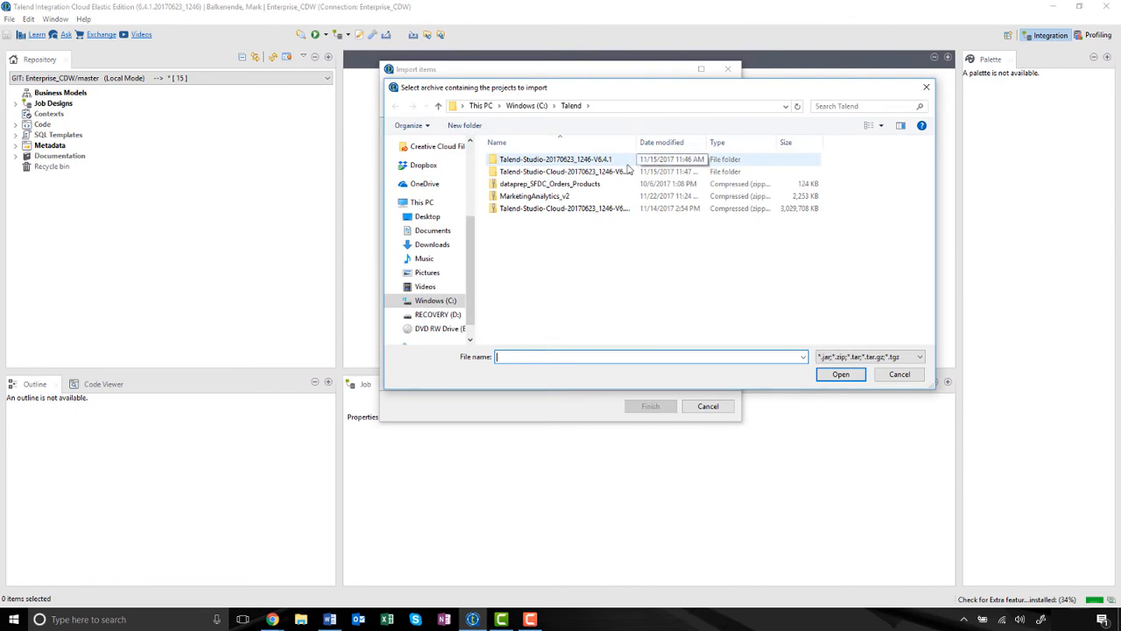
{"action": "left_click", "coordinate": [840, 374]}
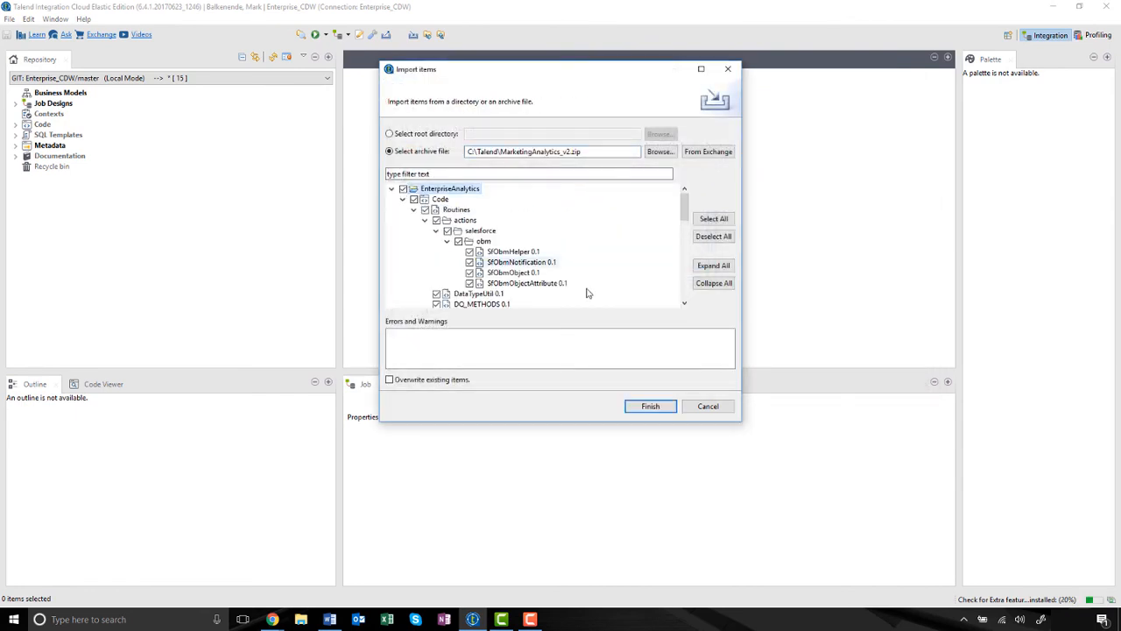
{"action": "left_click", "coordinate": [650, 406]}
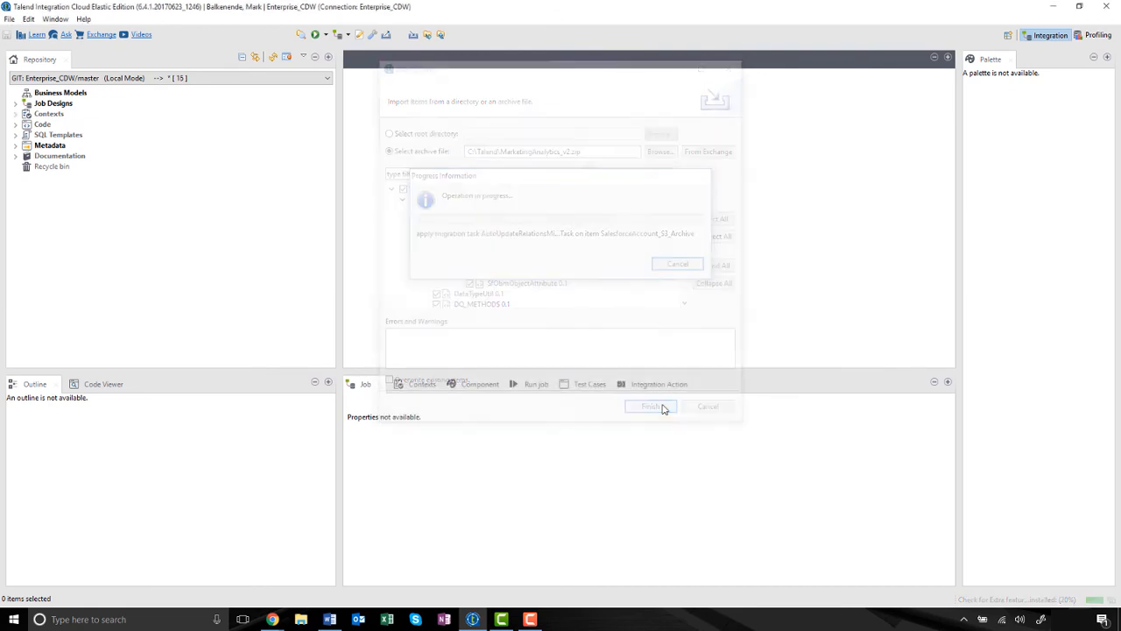
{"action": "left_click", "coordinate": [650, 406]}
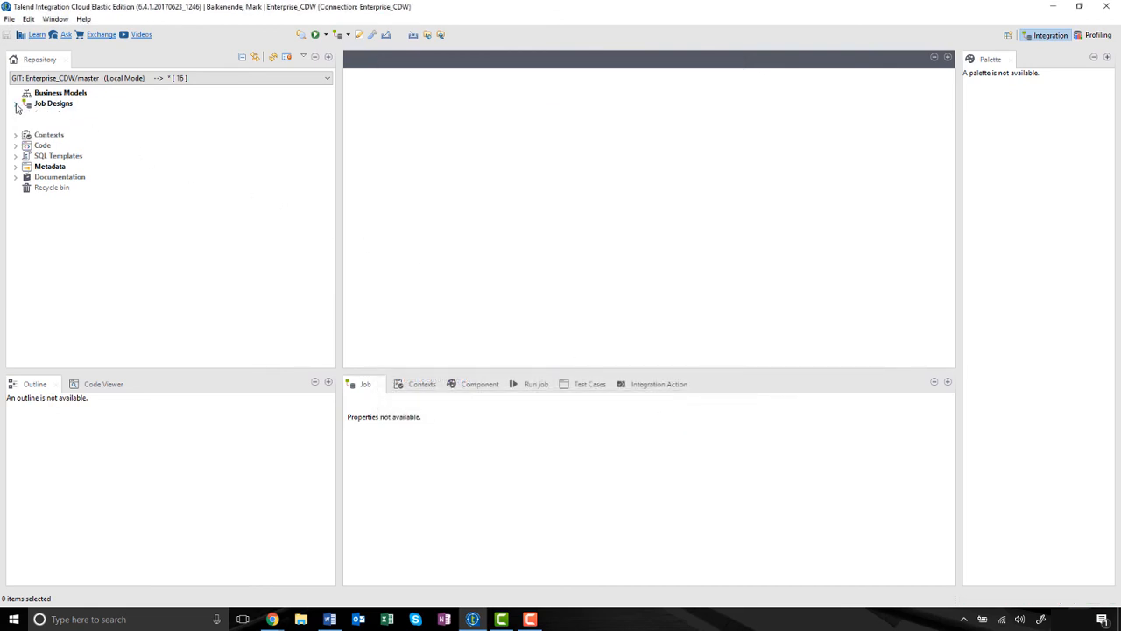
Open job ArchiveAnalytics_to_Amazon_S3 0.1 under Job Designs > MarketingCampaign_Lifecycle.
{"action": "left_click", "coordinate": [15, 102]}
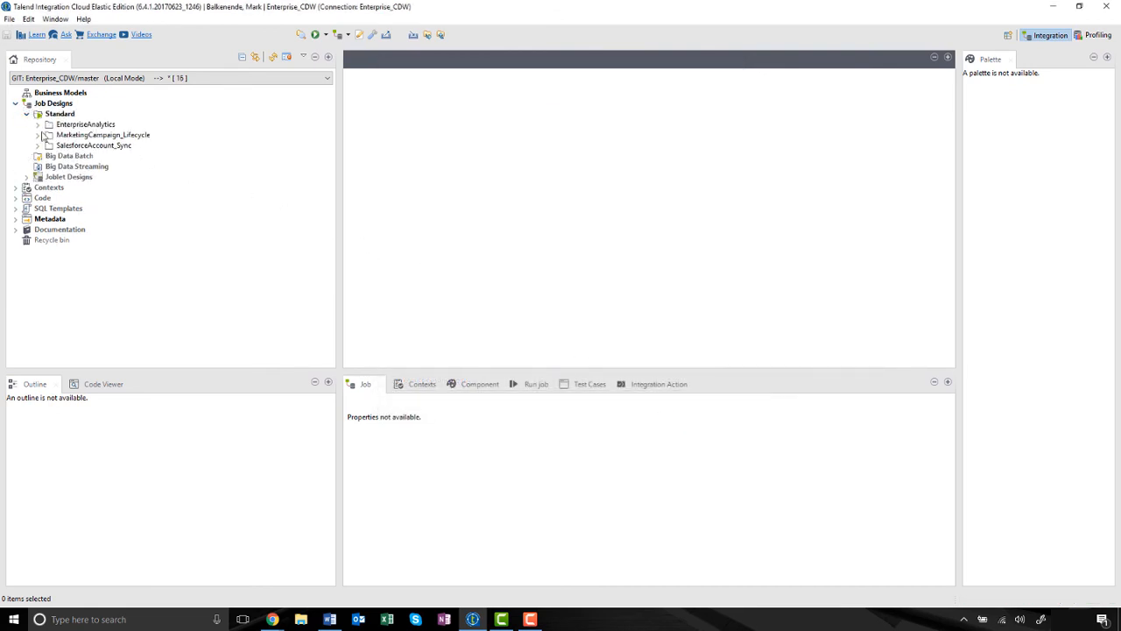
{"action": "left_click", "coordinate": [39, 134]}
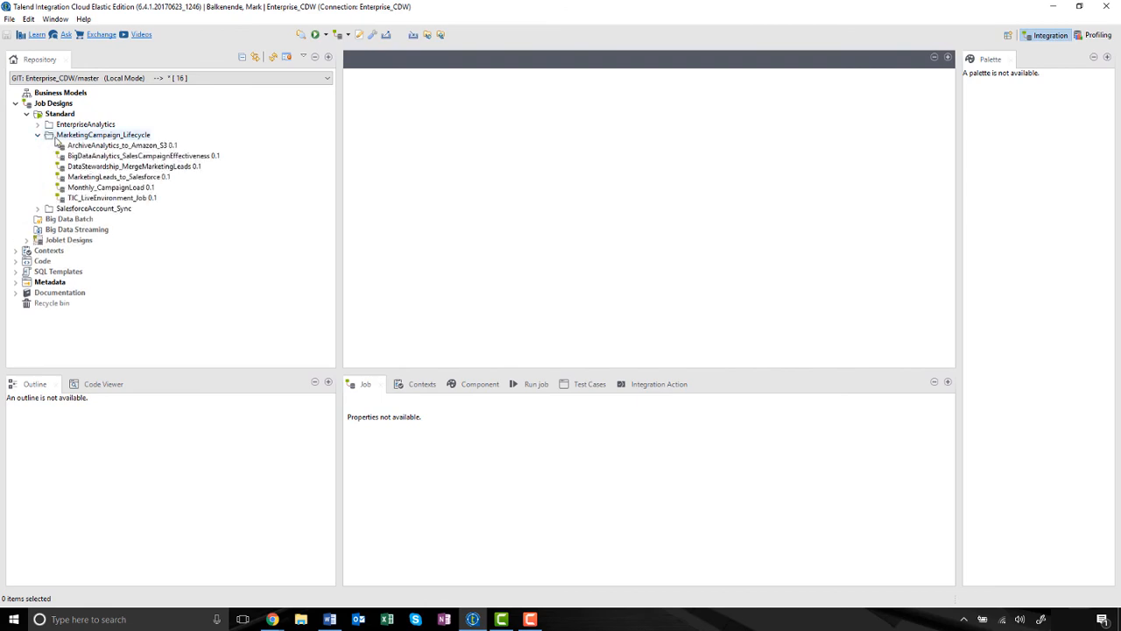
{"action": "double_click", "coordinate": [123, 145]}
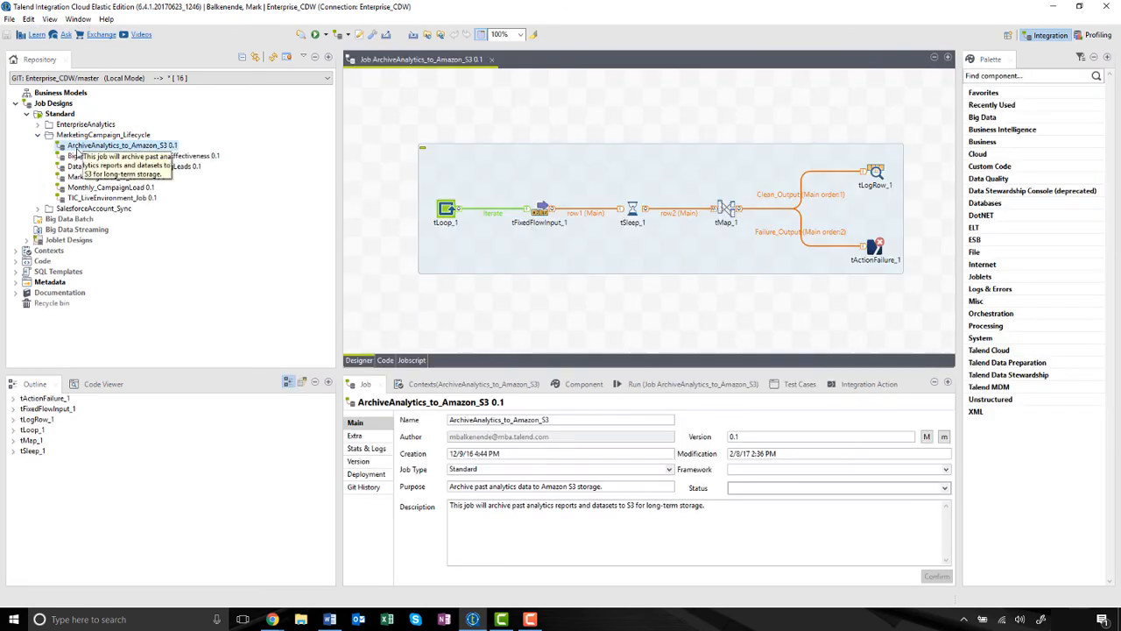